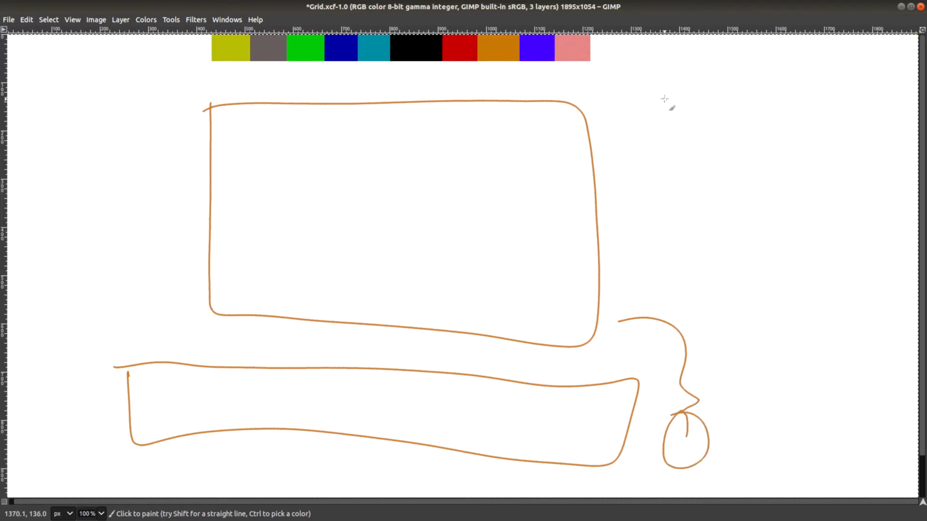
{"action": "mouse_move", "coordinate": [242, 130]}
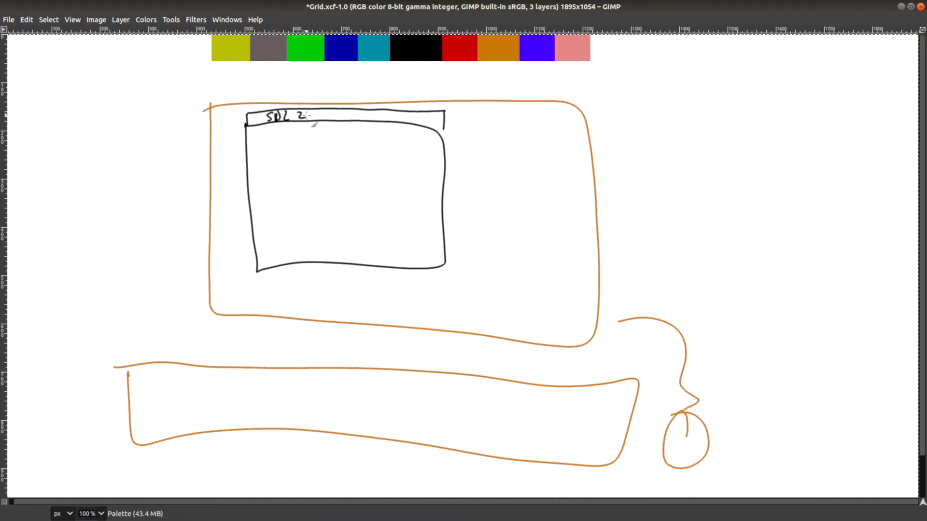
{"action": "mouse_move", "coordinate": [290, 170]}
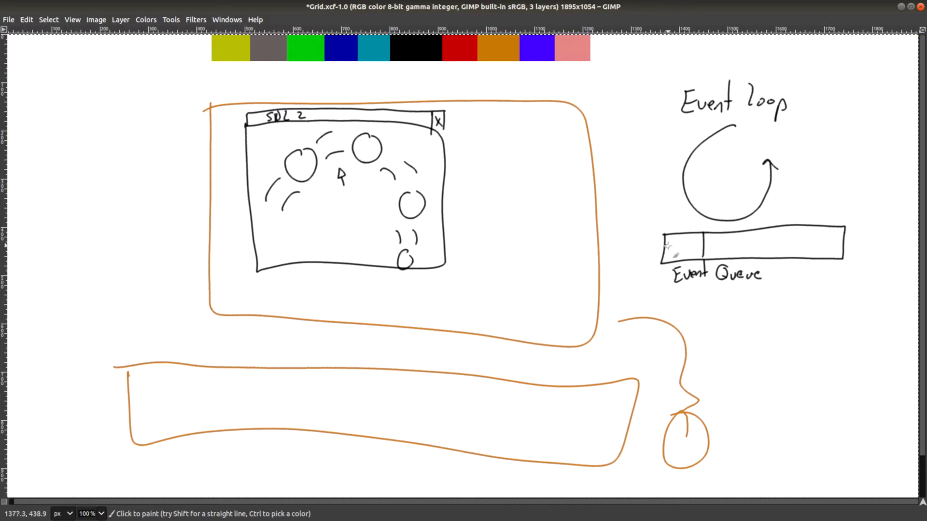
Step: Paint an X, bouncing balls, an Event loop arrow and an Event Queue bar on the sketch
{"action": "left_click", "coordinate": [679, 245]}
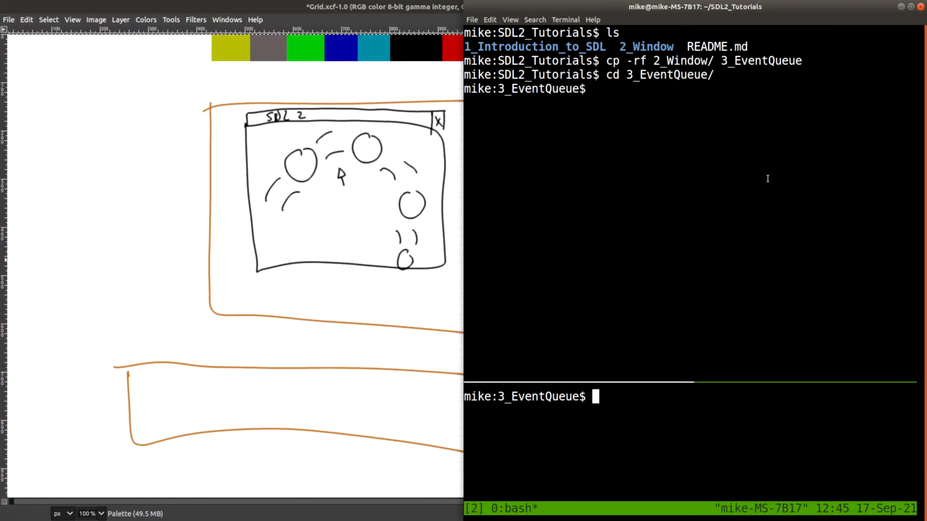
Step: Open main.cpp of the 3_EventQueue project in Vim and scroll to the SDL_Delay lines
{"action": "type", "text": "v"}
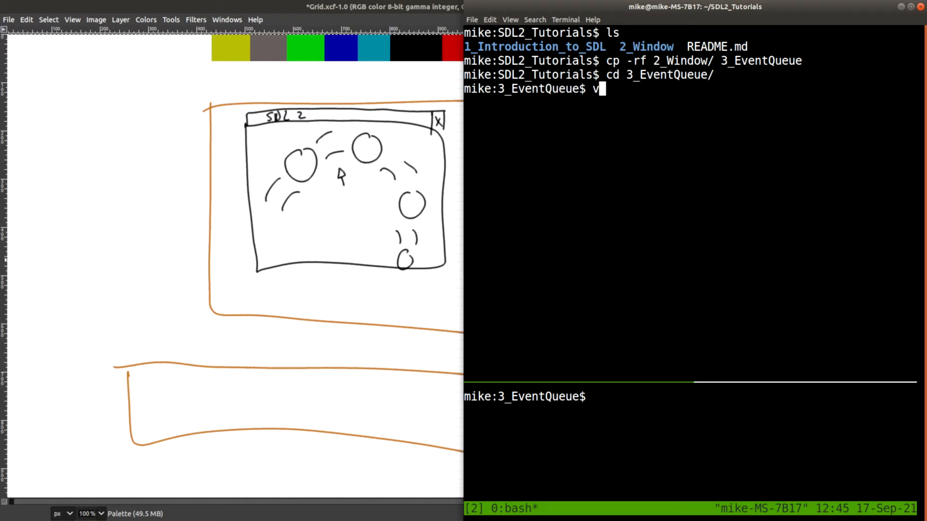
{"action": "key", "text": "Return"}
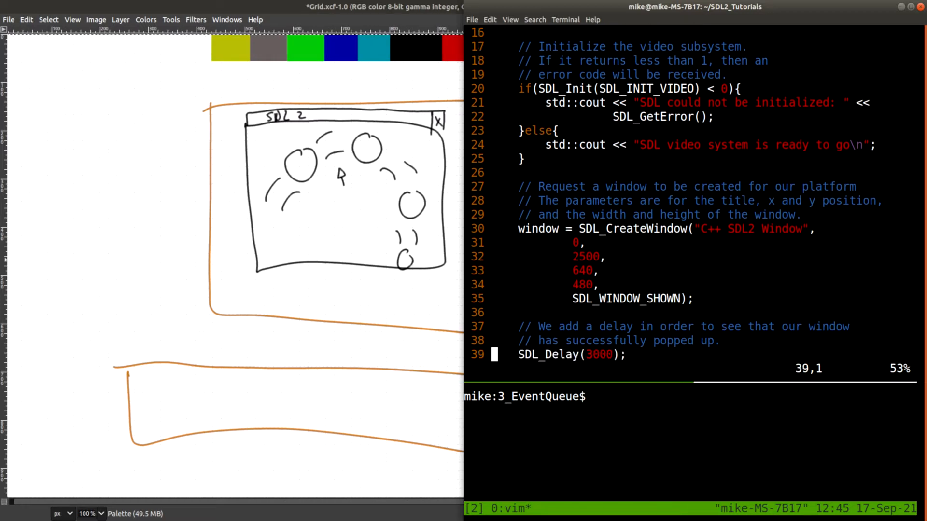
{"action": "scroll", "scroll_direction": "down", "scroll_amount": 3}
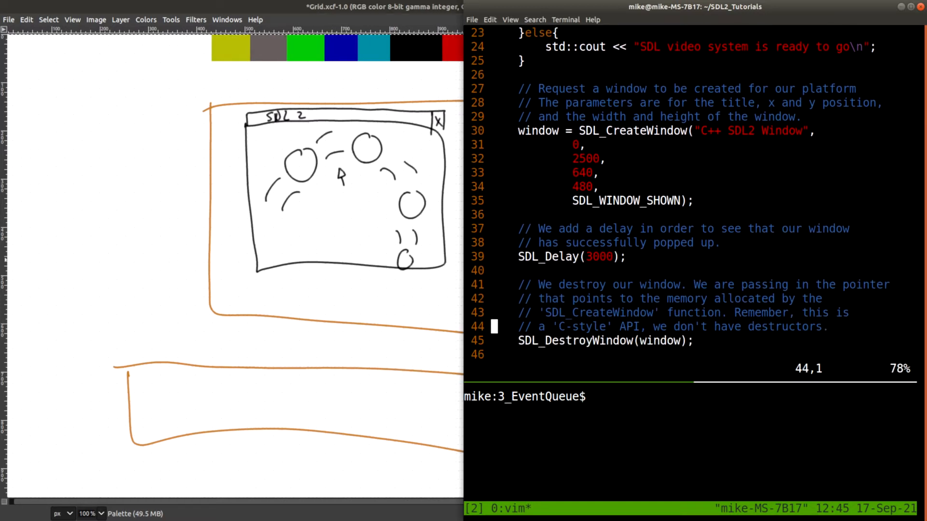
Step: Visually select the SDL_Delay comment and call lines so they can be removed
{"action": "key", "text": "V"}
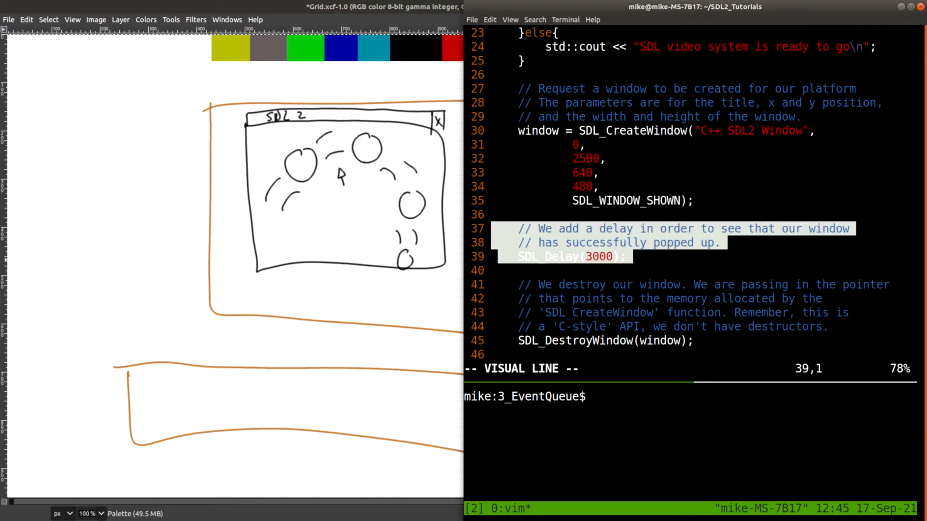
{"action": "key", "text": "Escape"}
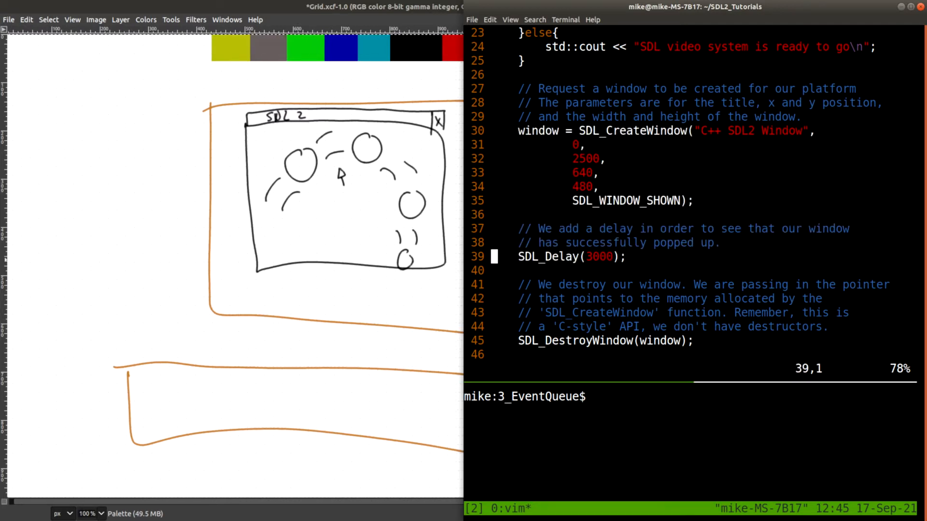
{"action": "key", "text": "V"}
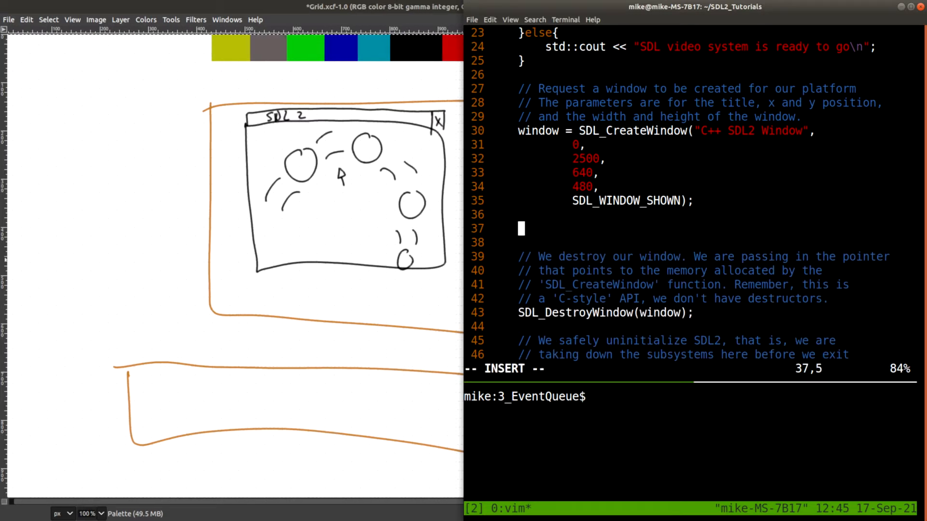
Step: Write a comment describing an infinite while(true) loop for the application
{"action": "type", "text": "// I"}
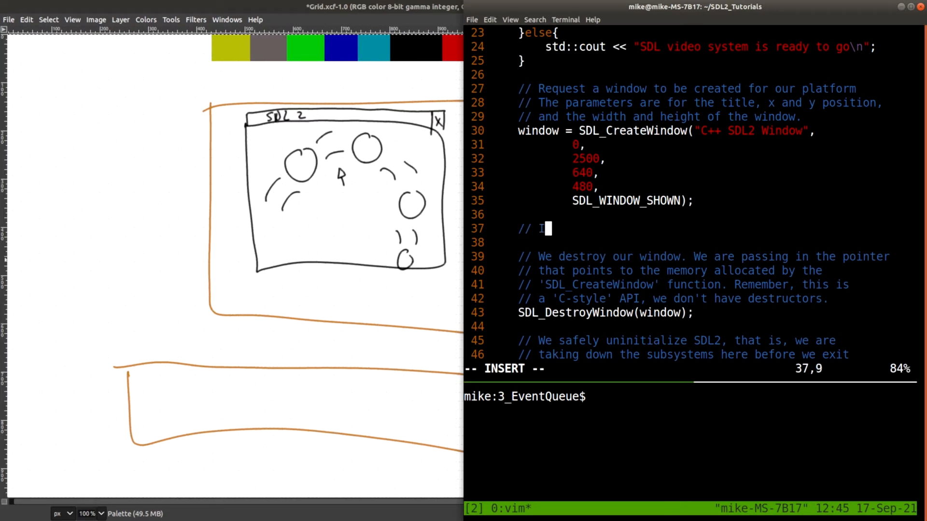
{"action": "type", "text": "nfinite loop for our application"}
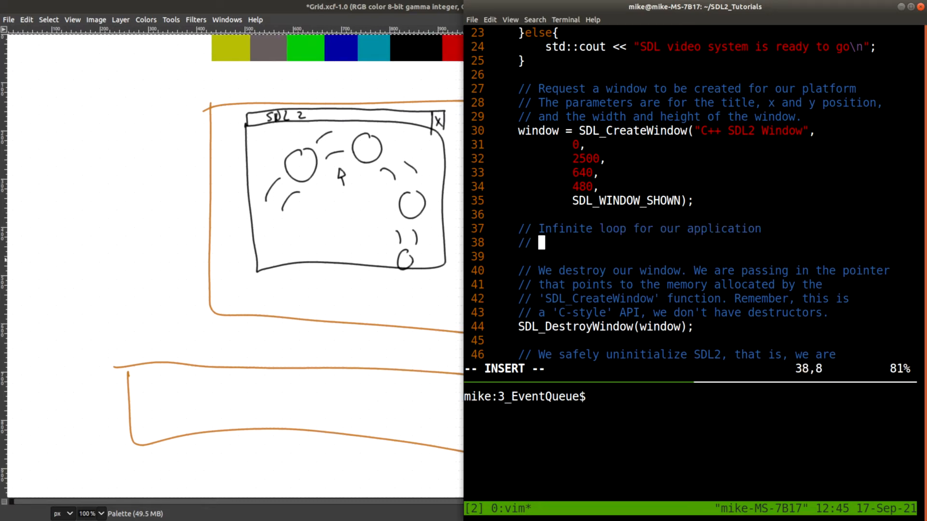
{"action": "type", "text": "while(true){"}
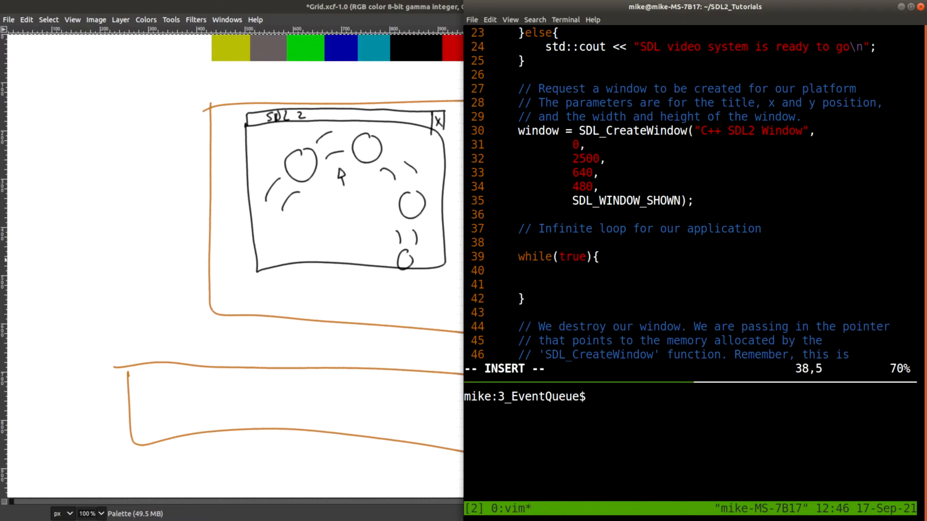
Step: Declare bool gameIsRunning = true; with a while(gameIsRunning) loop and save main.cpp
{"action": "type", "text": "bool"}
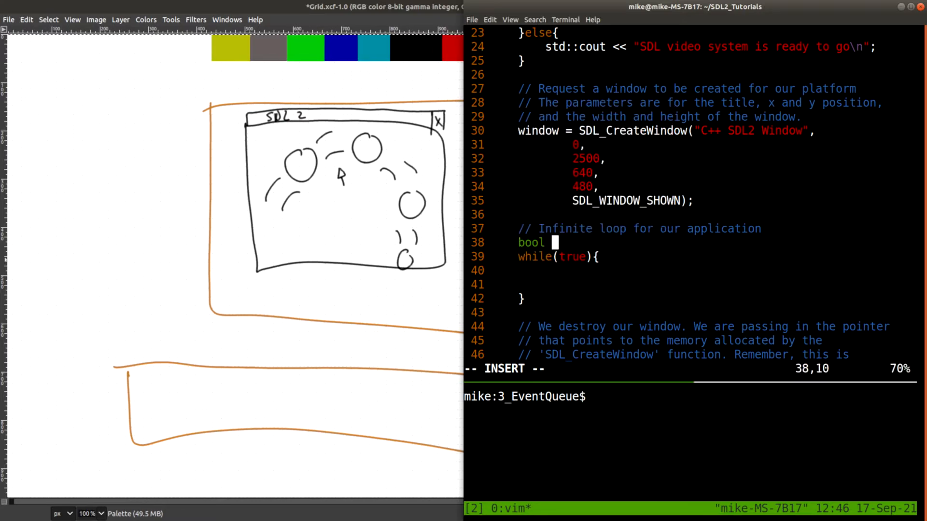
{"action": "type", "text": "gameIsR"}
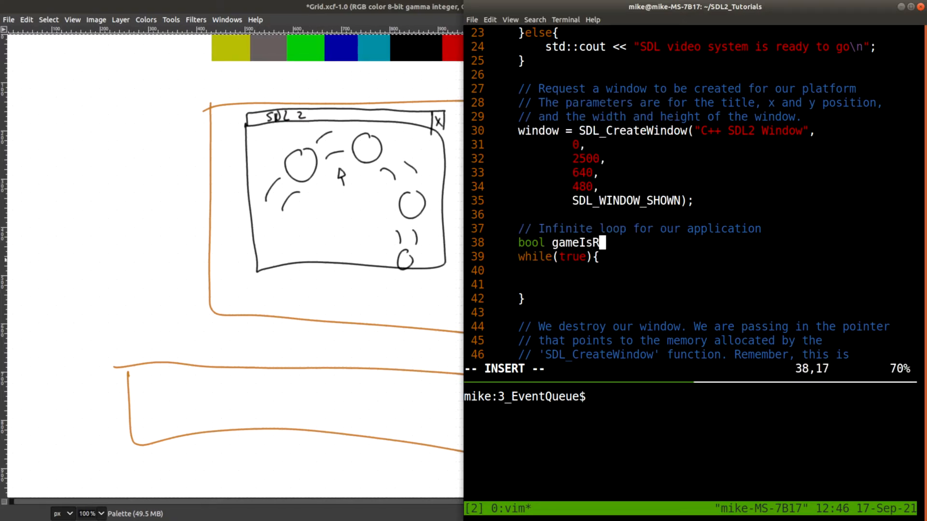
{"action": "type", "text": "unning = true;"}
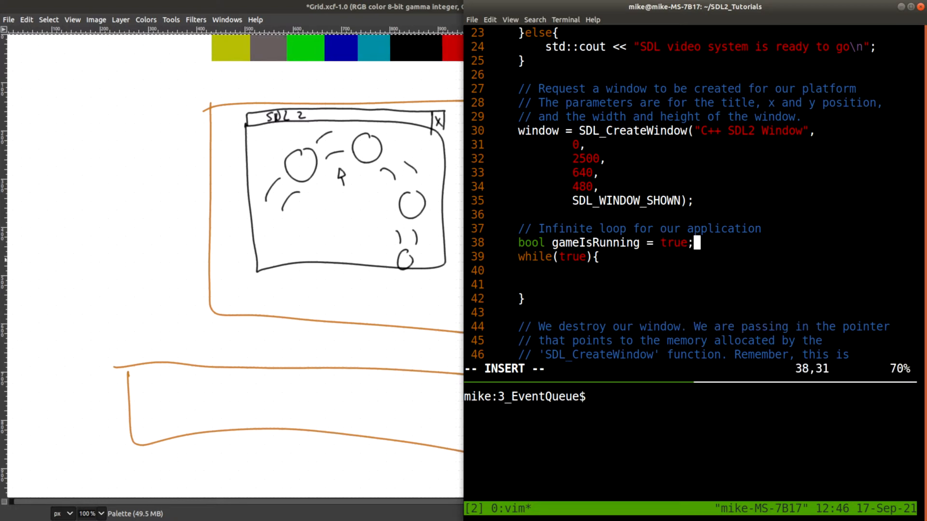
{"action": "type", "text": "gameIsRunning"}
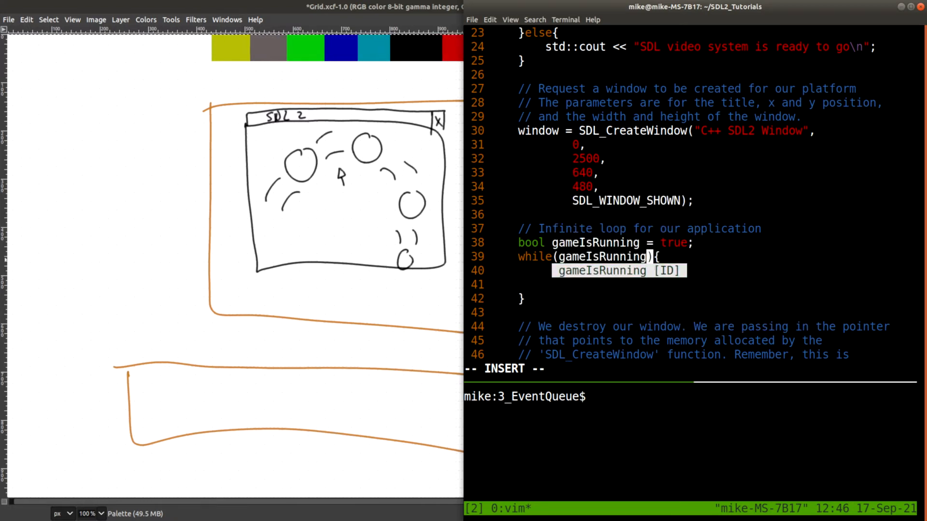
{"action": "key", "text": "Escape"}
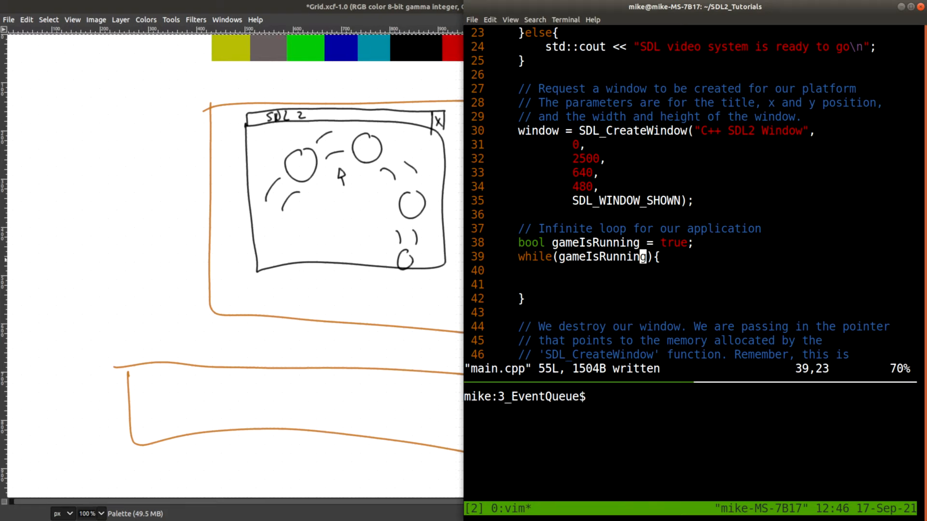
Step: Enter g++ -std=c++17 main.cpp -o prog -lSDL2 to compile the program
{"action": "type", "text": "g++ -std=c++17 main.cpp -o prog -lSDL2"}
{"action": "type", "text": "./prog"}
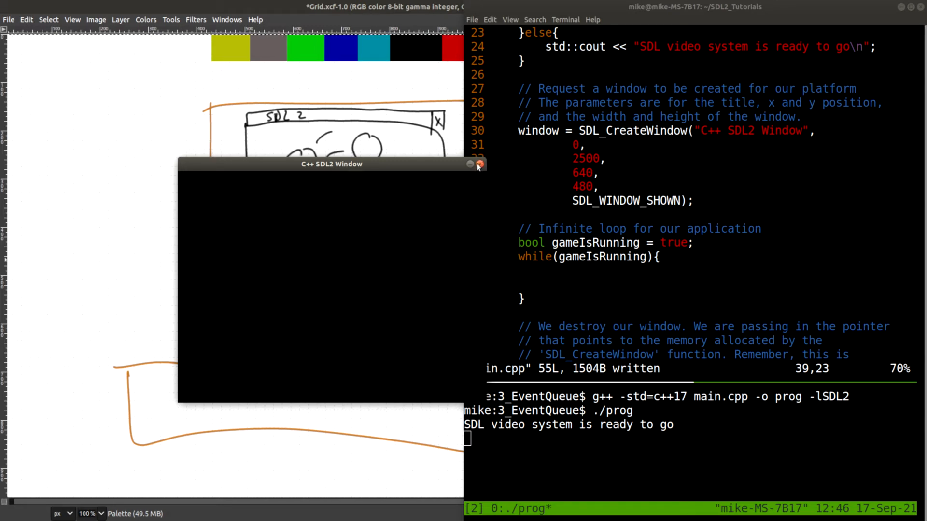
Step: Run ./prog, move its SDL window and Force Quit it when it stops responding
{"action": "left_click_drag", "start_coordinate": [332, 164], "coordinate": [341, 156]}
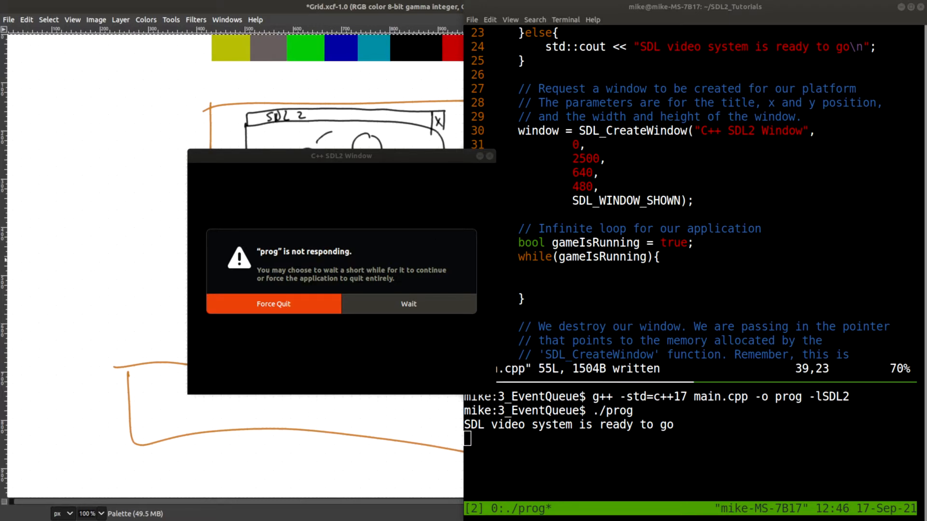
{"action": "left_click", "coordinate": [273, 303]}
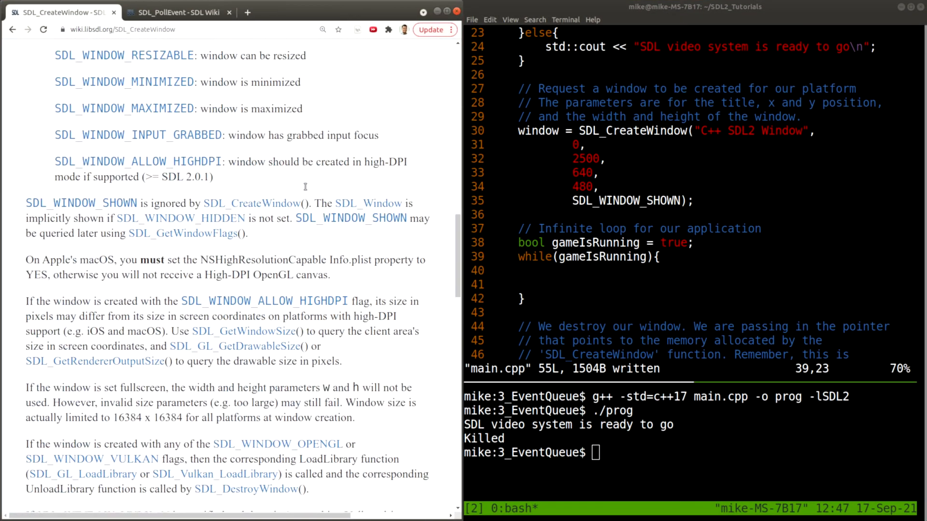
Step: Switch to the SDL_PollEvent wiki page and review its syntax section
{"action": "left_click", "coordinate": [177, 12]}
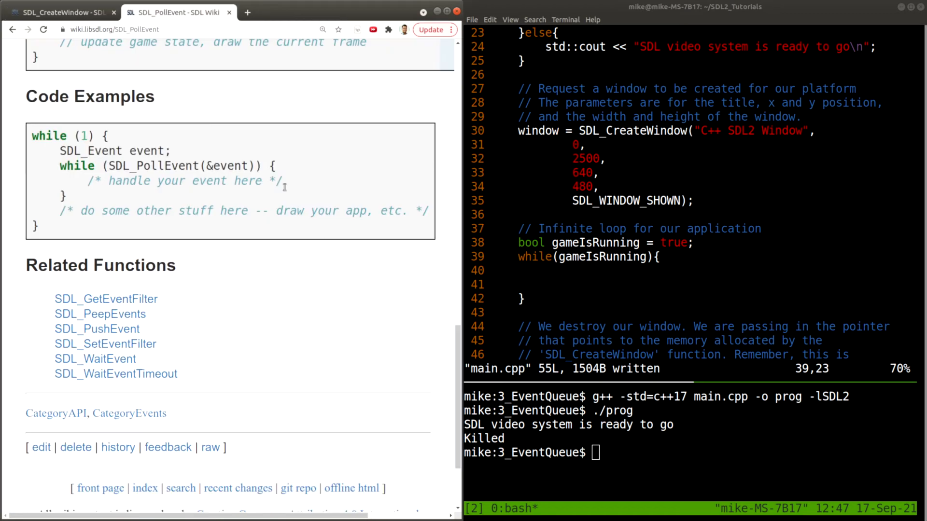
{"action": "scroll", "scroll_direction": "up", "scroll_amount": 3}
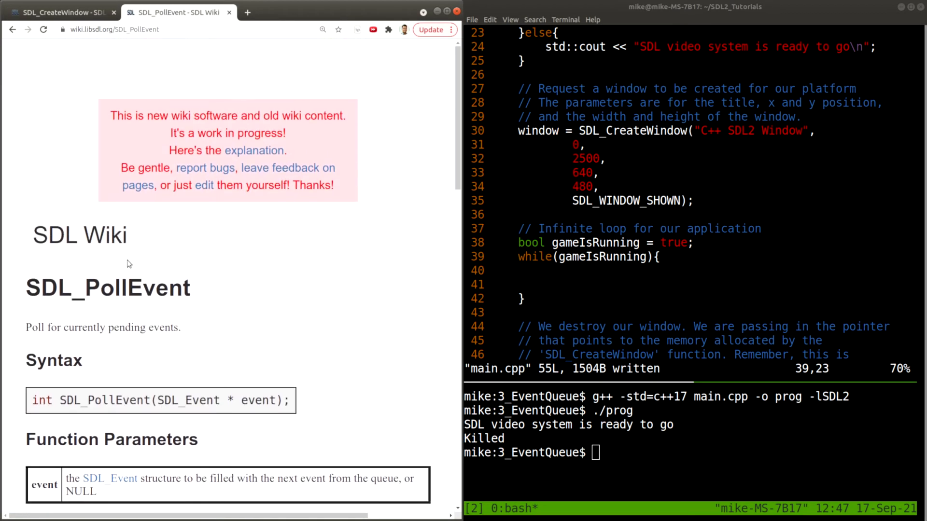
{"action": "double_click", "coordinate": [107, 289]}
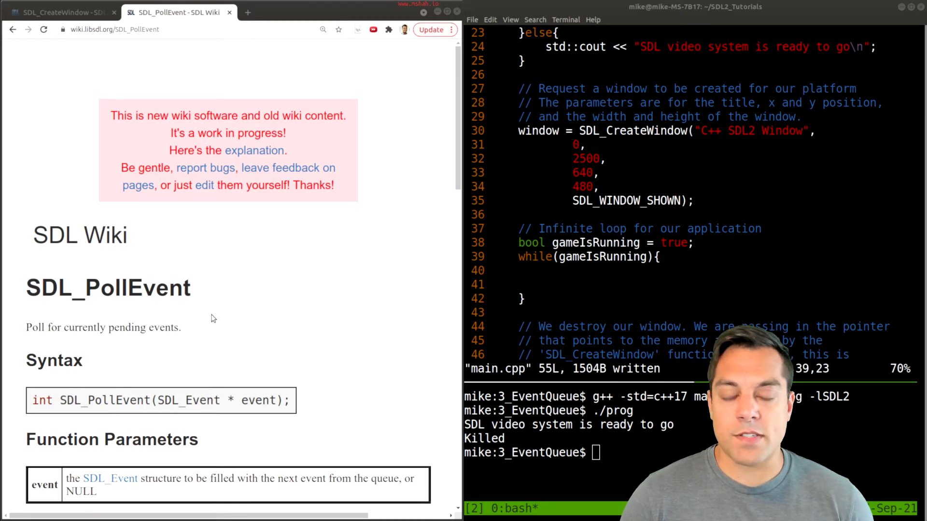
{"action": "mouse_move", "coordinate": [228, 317]}
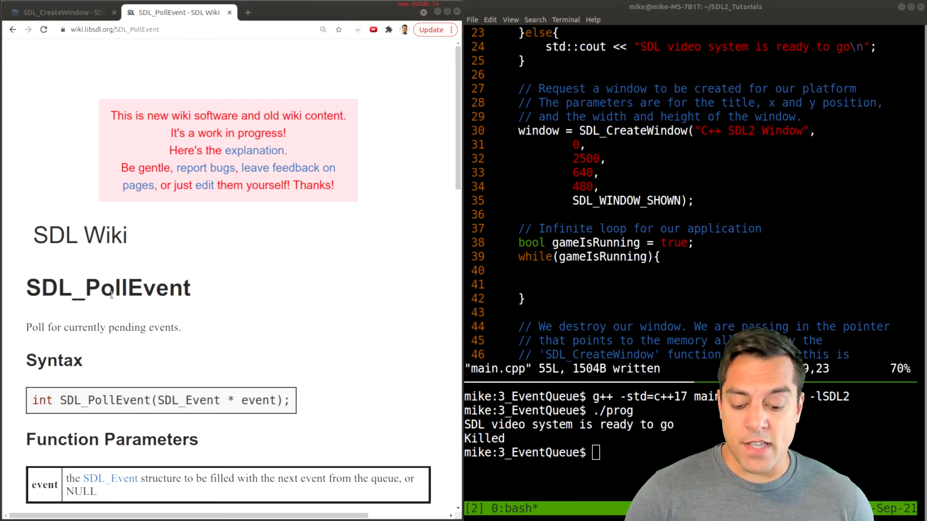
Step: Scroll through Return Value and Remarks down to the example event-polling loop
{"action": "scroll", "scroll_direction": "down", "scroll_amount": 3}
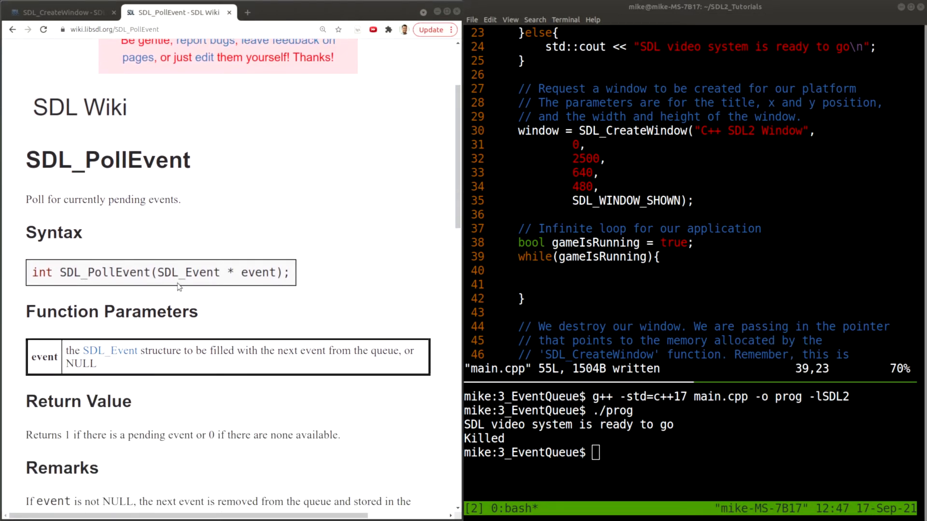
{"action": "scroll", "scroll_direction": "down", "scroll_amount": 3}
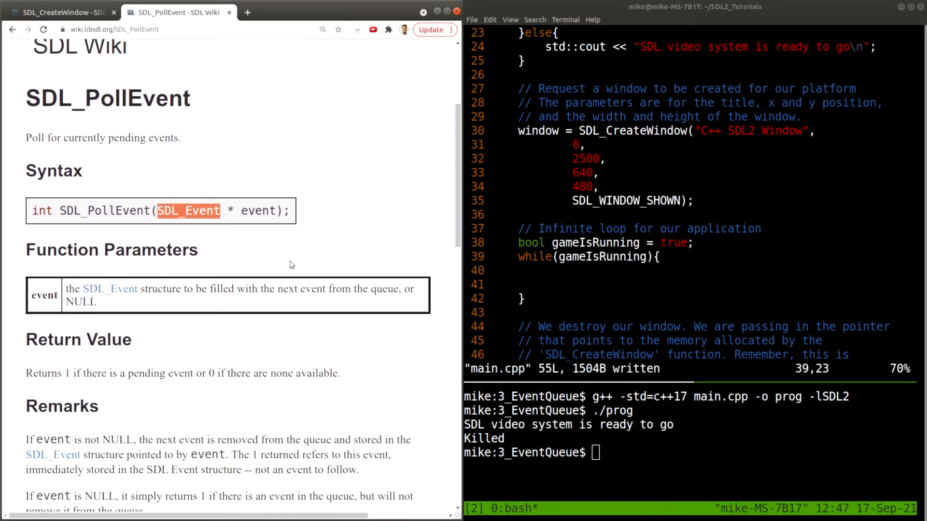
{"action": "scroll", "scroll_direction": "down", "scroll_amount": 3}
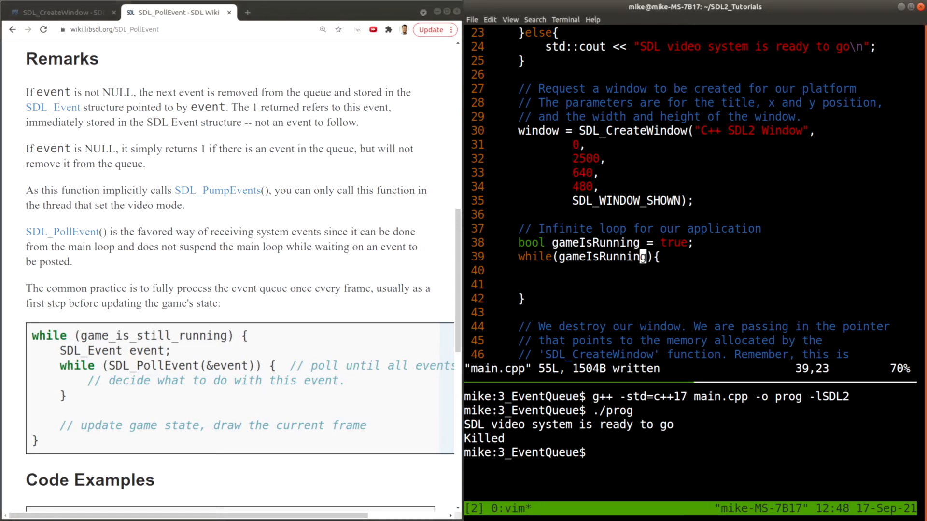
Step: Declare SDL_Event event; inside the game loop with a comment starting the event loop
{"action": "type", "text": "SDL_Eve"}
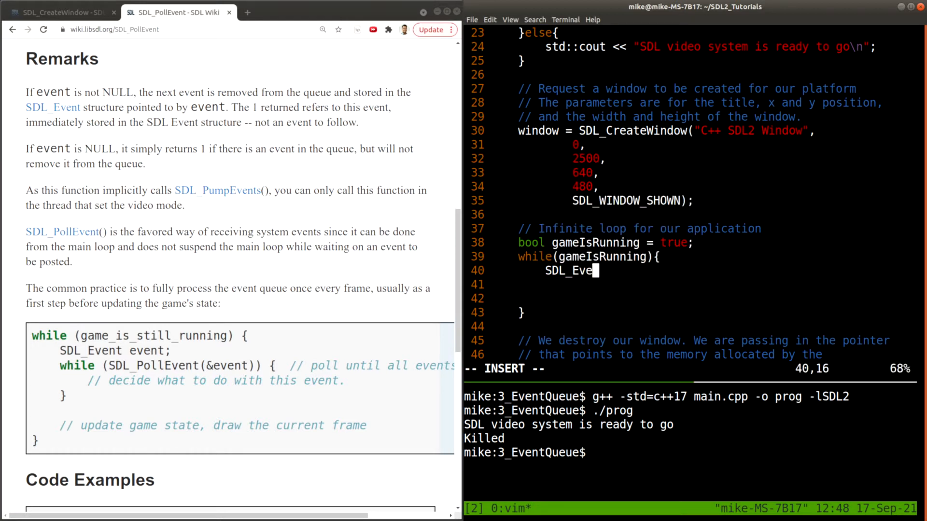
{"action": "type", "text": "nt event;"}
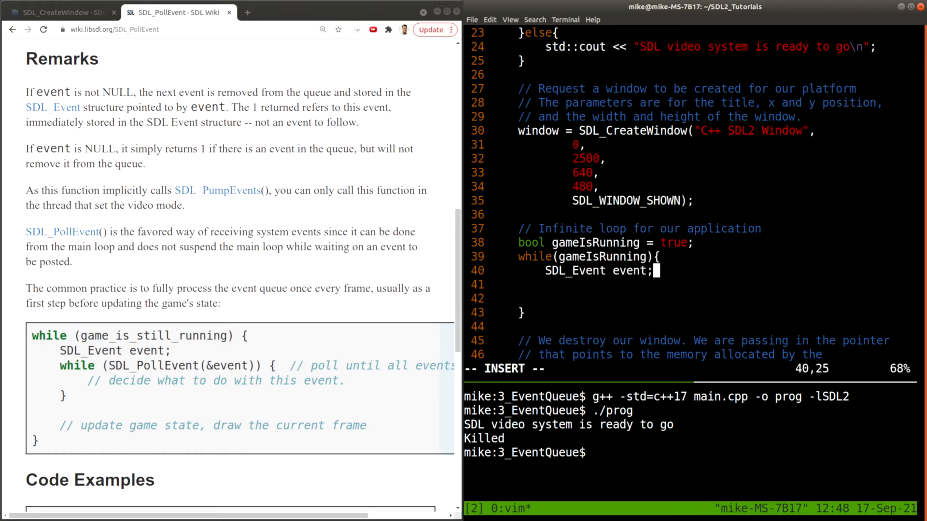
{"action": "key", "text": "Return"}
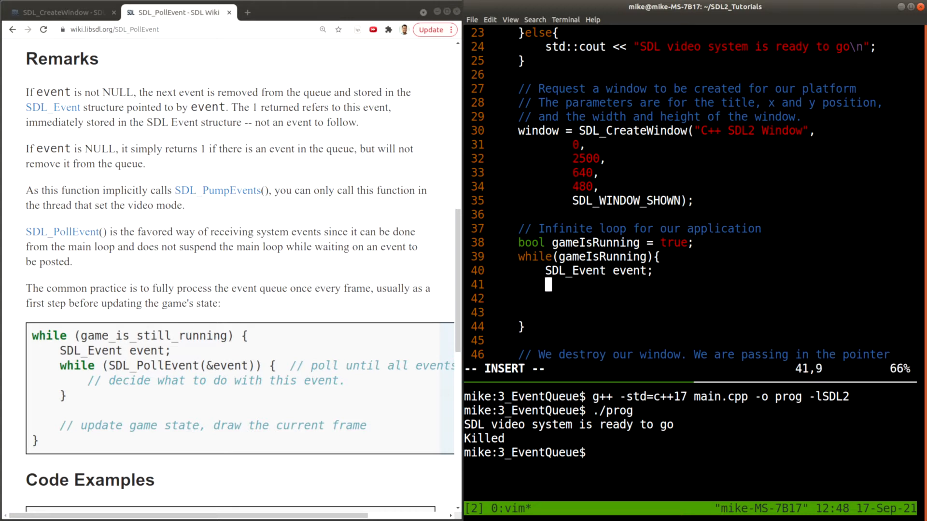
{"action": "type", "text": "//"}
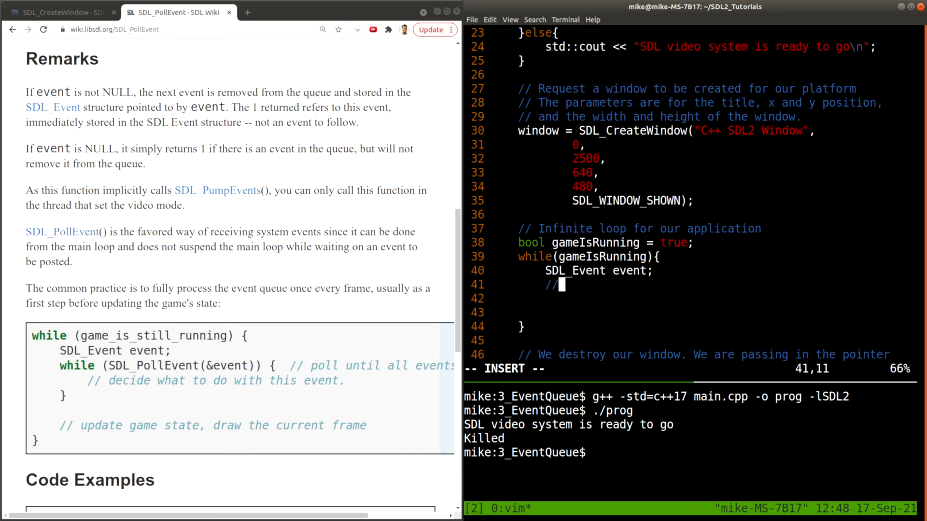
{"action": "type", "text": "Start our event loop"}
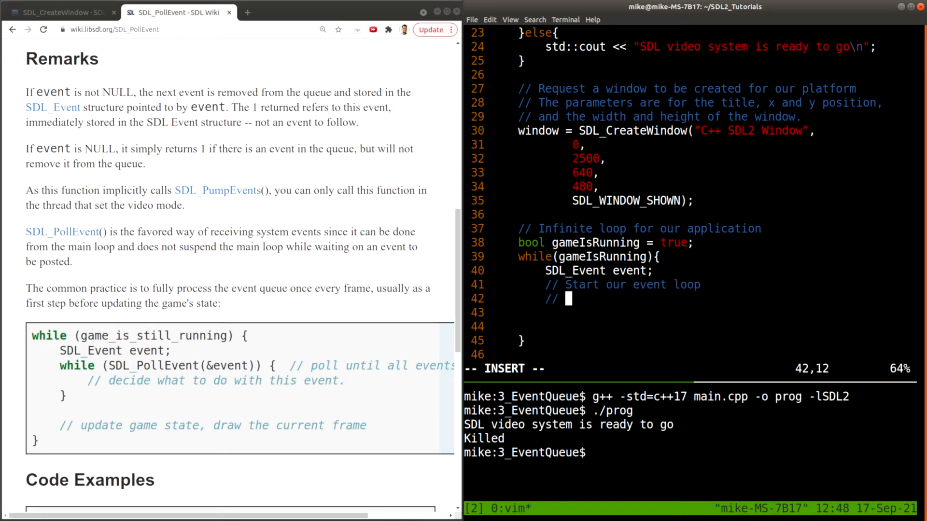
Step: Add while(SDL_PollEvent(&event)){ with a // Handle each specific event comment
{"action": "type", "text": "while("}
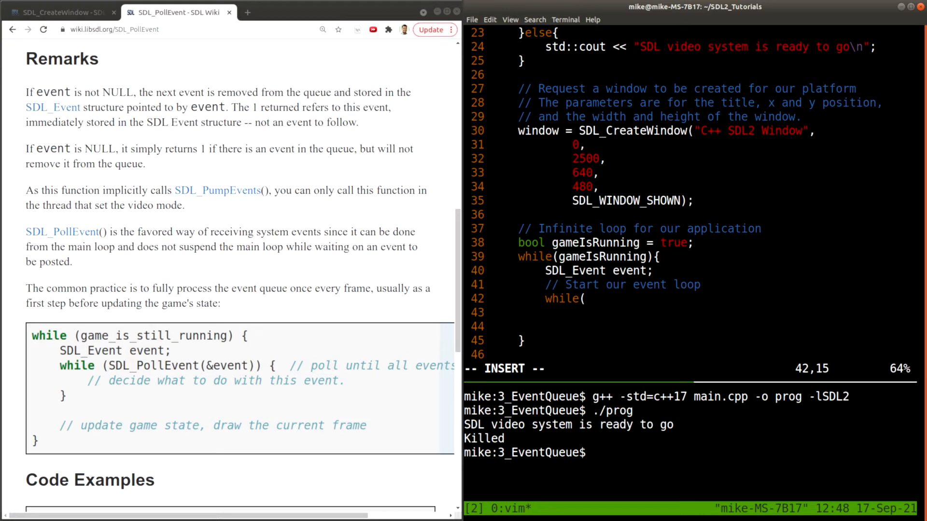
{"action": "type", "text": "SDL_PollEvent(&event"}
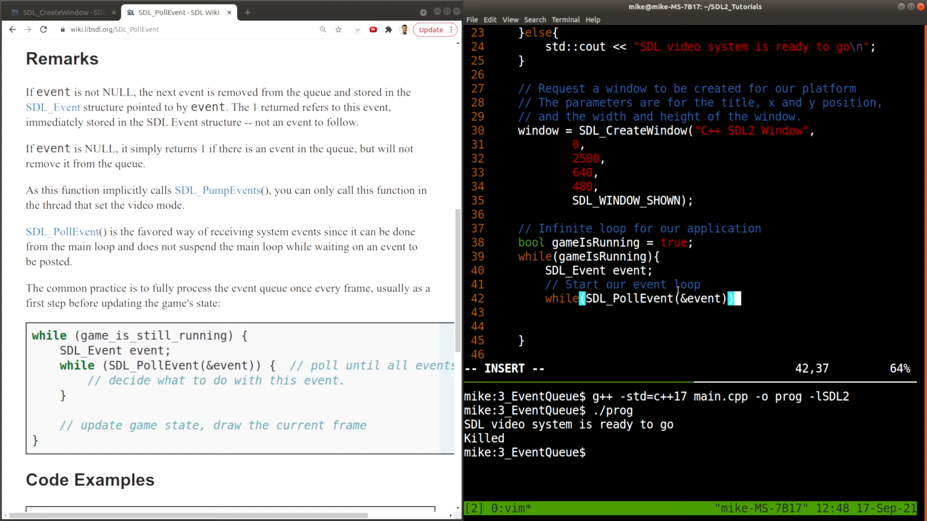
{"action": "double_click", "coordinate": [629, 270]}
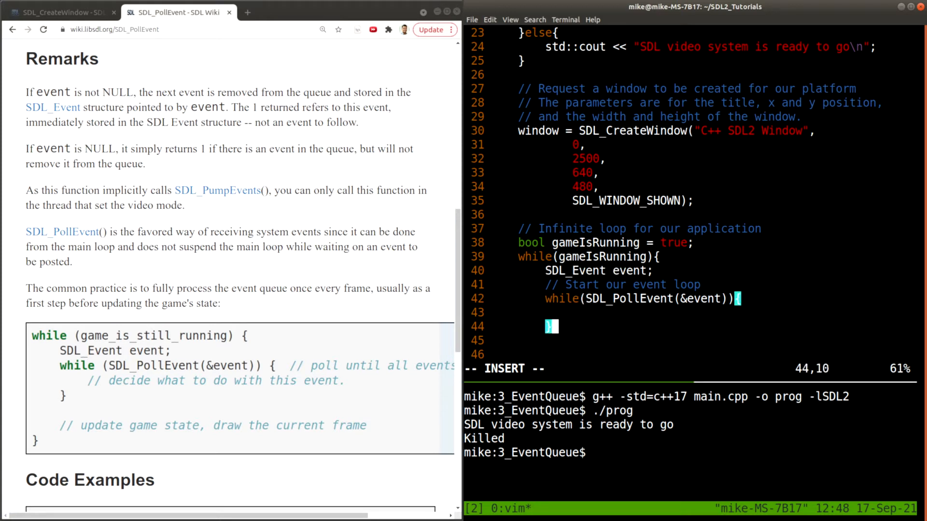
{"action": "type", "text": "{"}
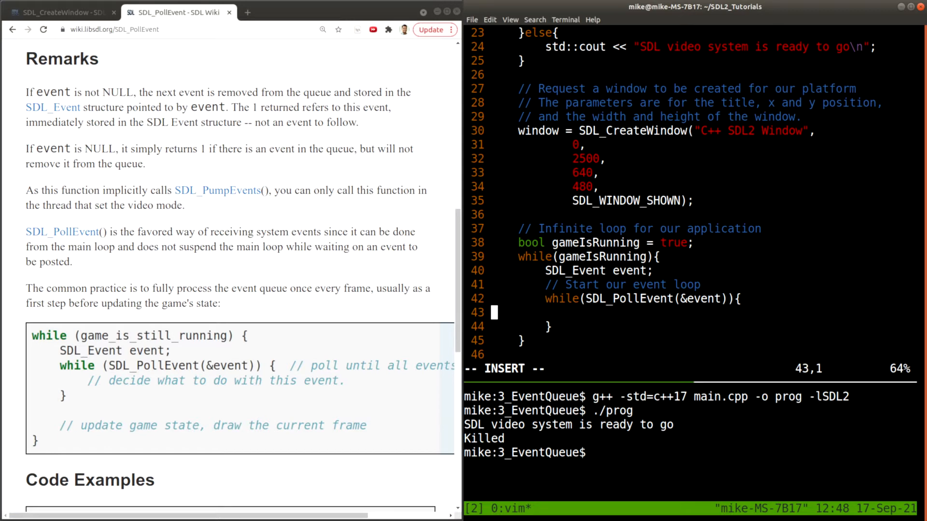
{"action": "type", "text": "// Handle ea"}
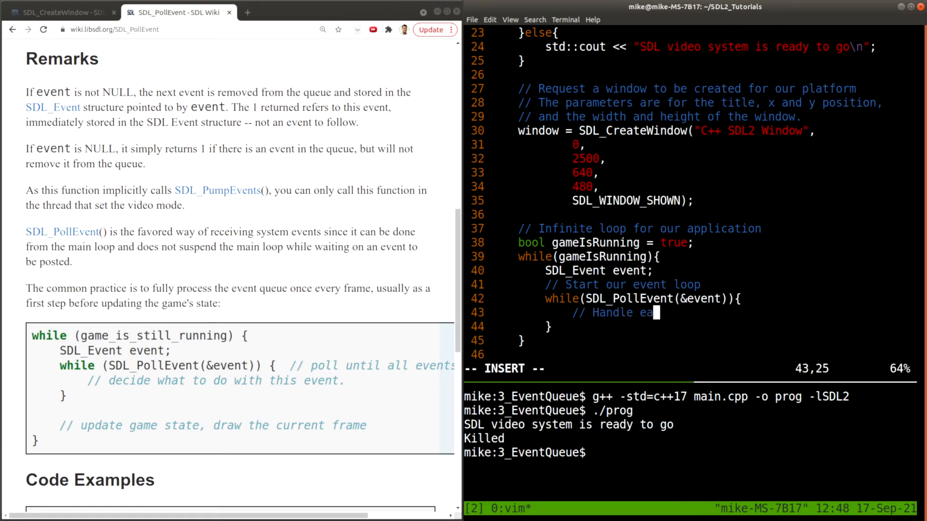
{"action": "type", "text": "ch specific event"}
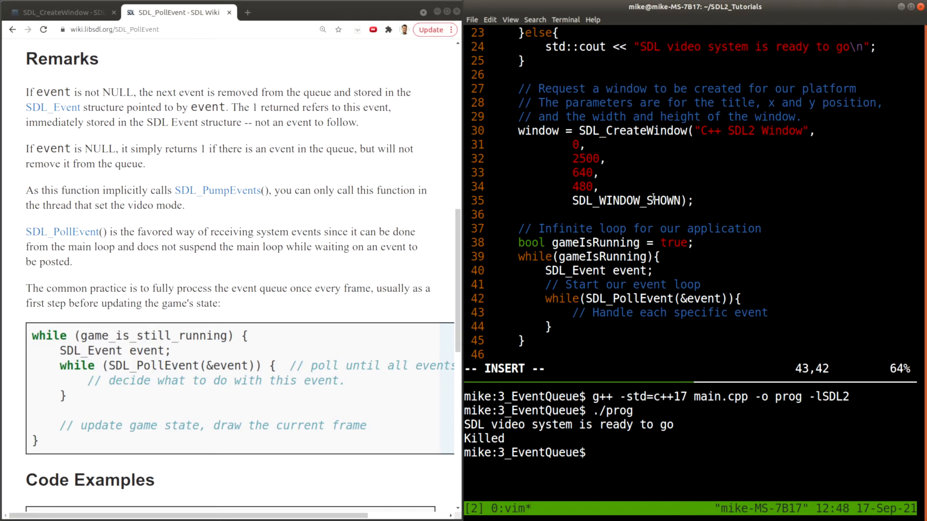
Step: Write if(event.type == SDL_QUIT inside the poll loop, removing a stray slash
{"action": "scroll", "scroll_direction": "down", "scroll_amount": 3}
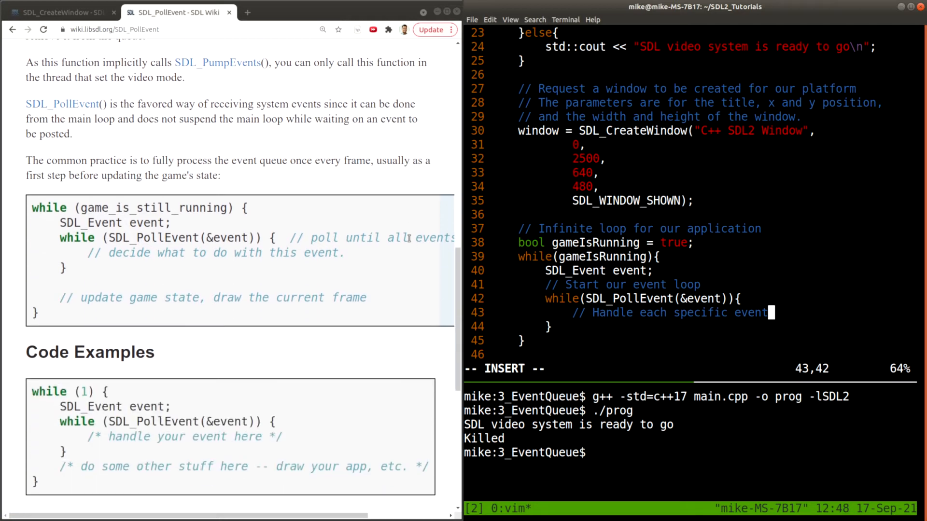
{"action": "scroll", "scroll_direction": "down", "scroll_amount": 3}
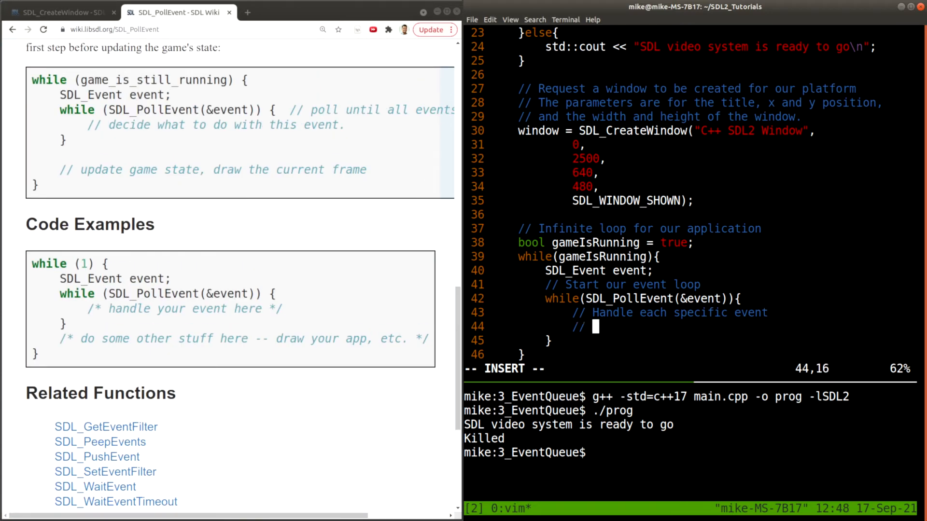
{"action": "type", "text": "if("}
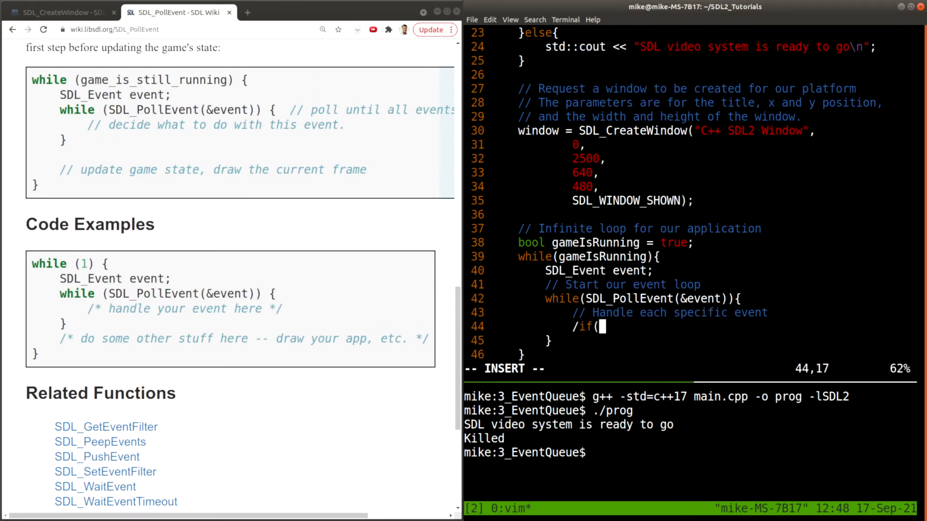
{"action": "type", "text": "event.type"}
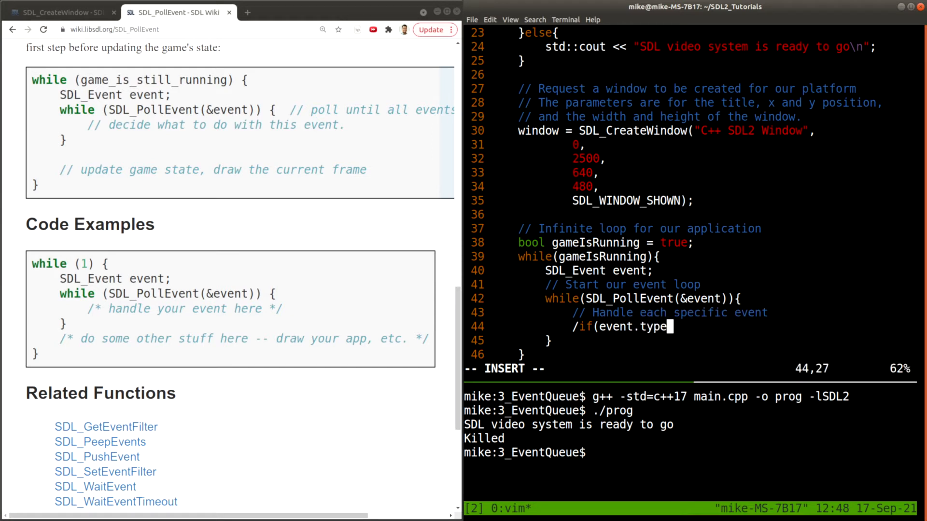
{"action": "type", "text": "=="}
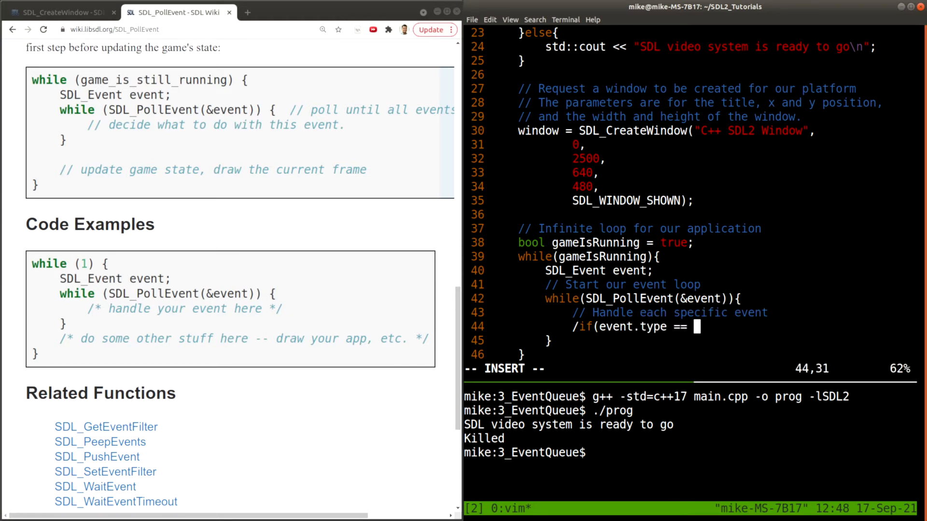
{"action": "type", "text": "SDL_QUIT){"}
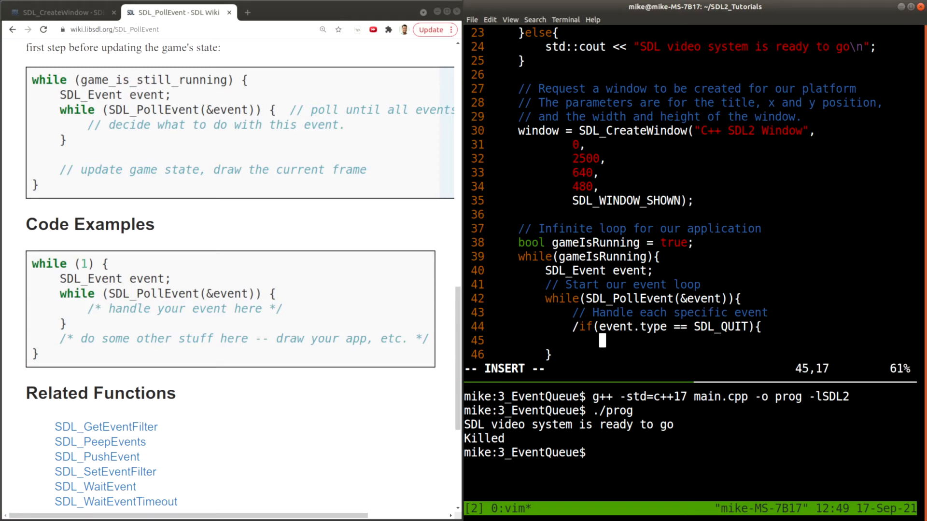
{"action": "key", "text": "BackSpace"}
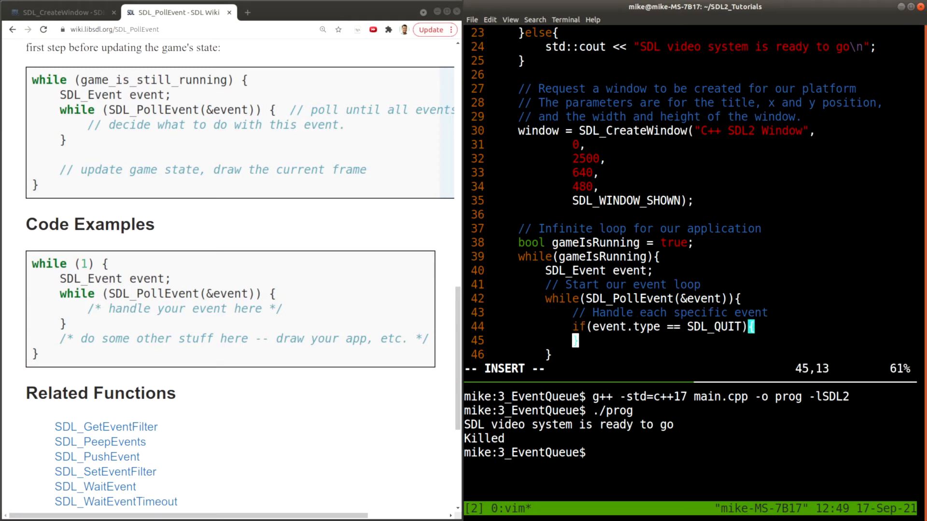
Step: Set gameIsRunning = false; inside the SDL_QUIT branch and save main.cpp
{"action": "type", "text": "{"}
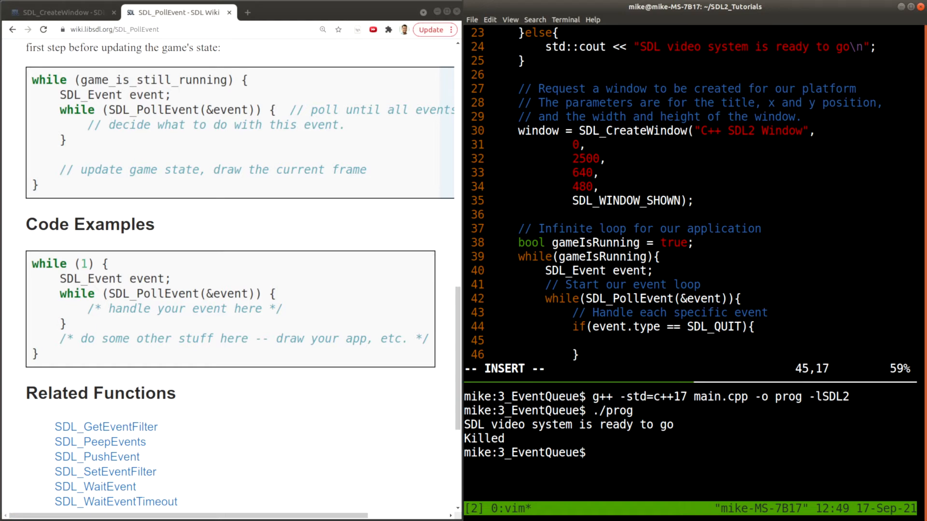
{"action": "type", "text": "gameIsRunning= false;"}
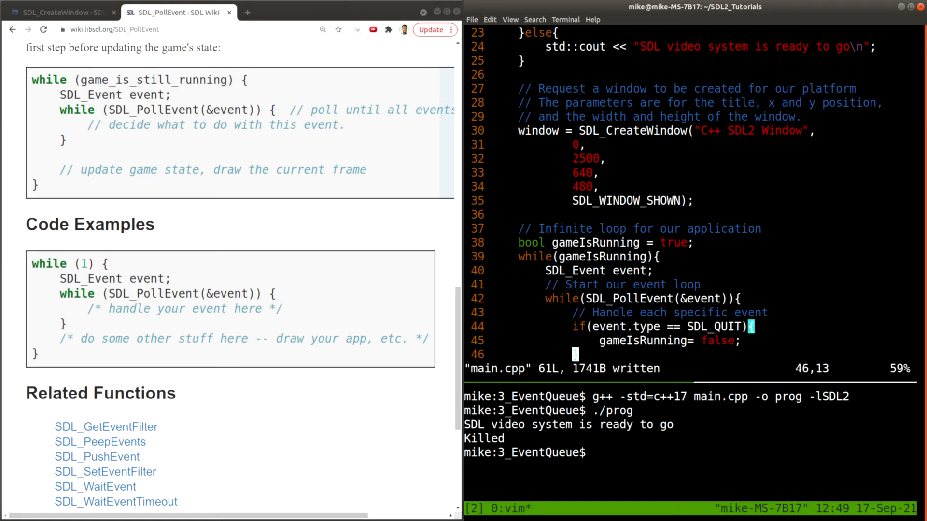
{"action": "scroll", "scroll_direction": "down", "scroll_amount": 3}
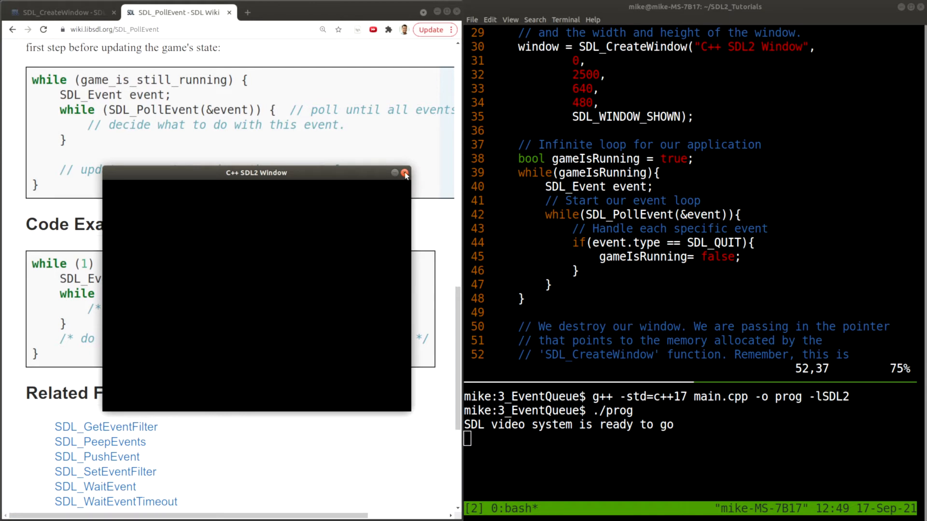
Step: Rebuild and run ./prog, then close its SDL window so it exits to the prompt
{"action": "left_click", "coordinate": [404, 172]}
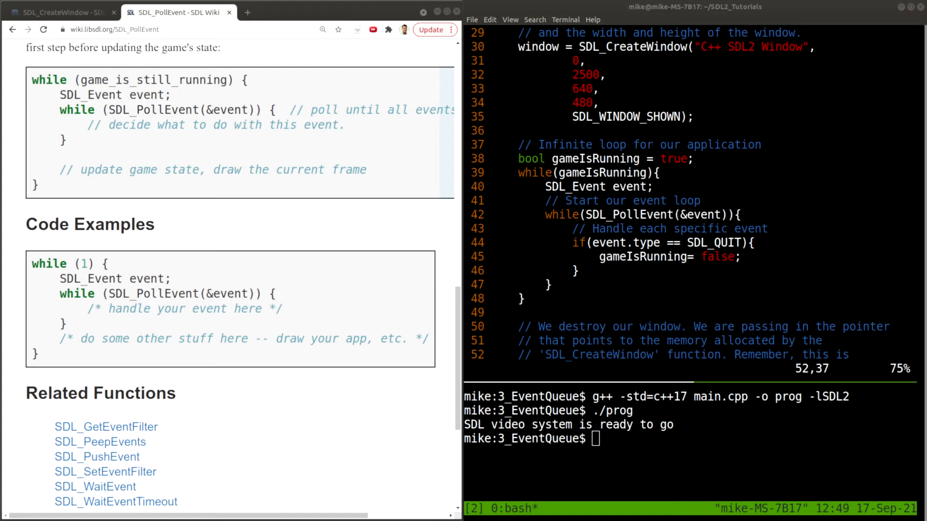
{"action": "mouse_move", "coordinate": [660, 456]}
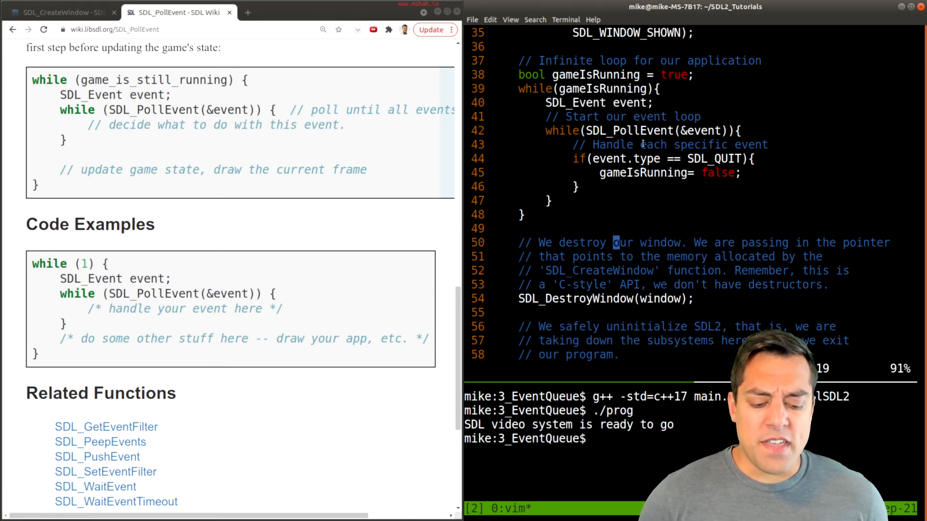
{"action": "scroll", "scroll_direction": "up", "scroll_amount": 3}
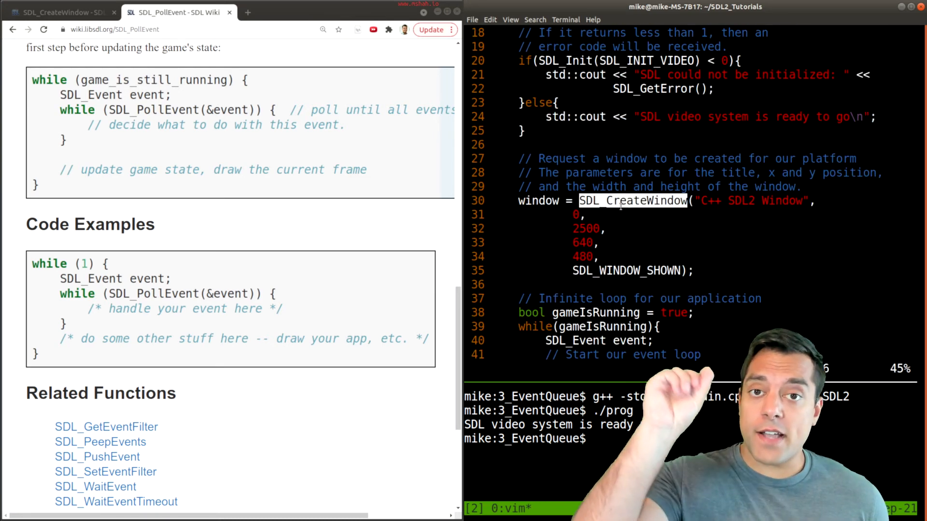
{"action": "scroll", "scroll_direction": "down", "scroll_amount": 3}
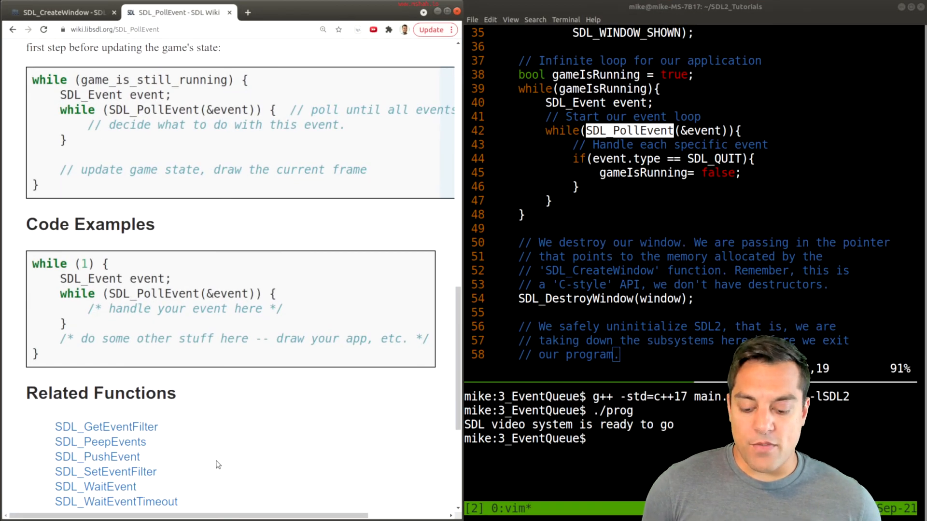
{"action": "scroll", "scroll_direction": "down", "scroll_amount": 3}
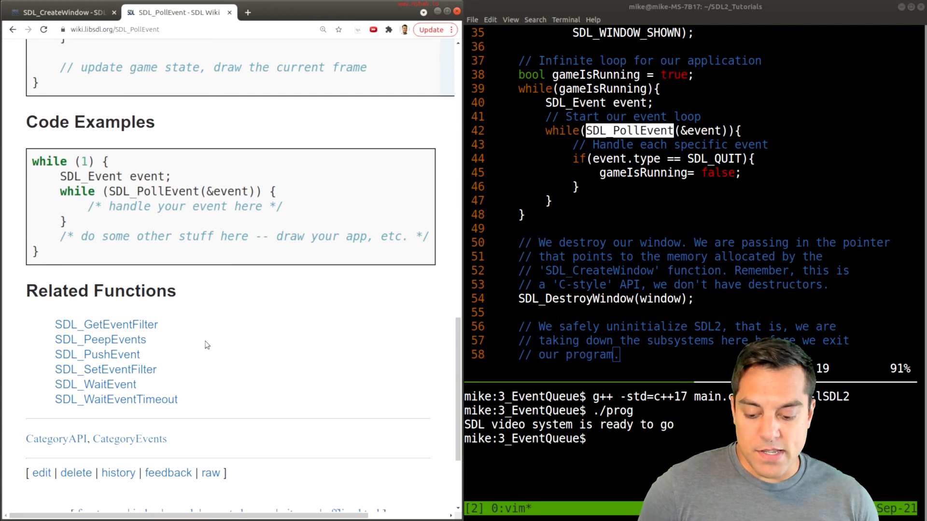
{"action": "mouse_move", "coordinate": [217, 327]}
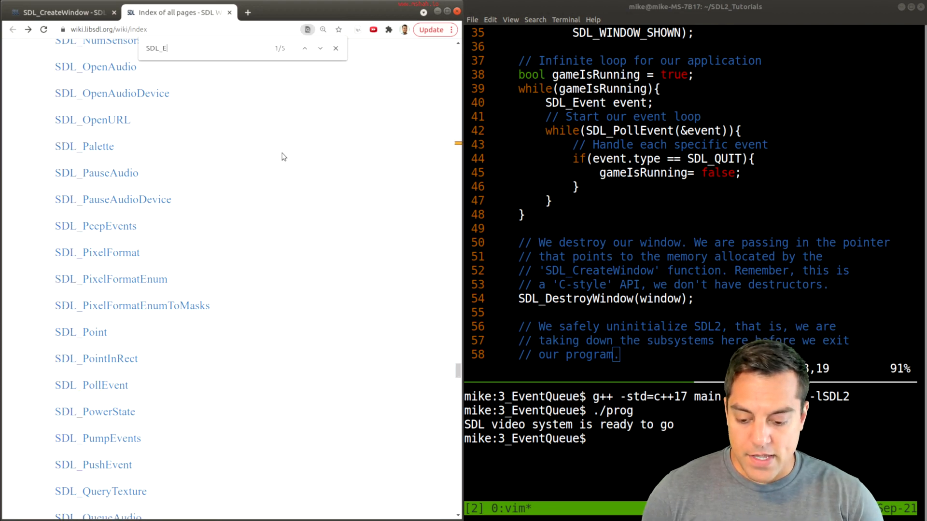
Step: Search the wiki index for SDL_Event and open its reference page
{"action": "type", "text": "vent"}
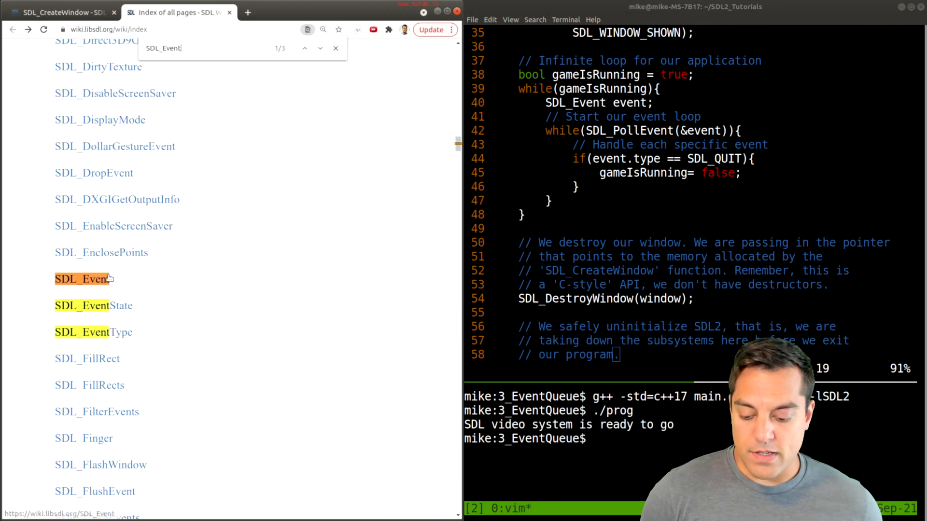
{"action": "left_click", "coordinate": [81, 278]}
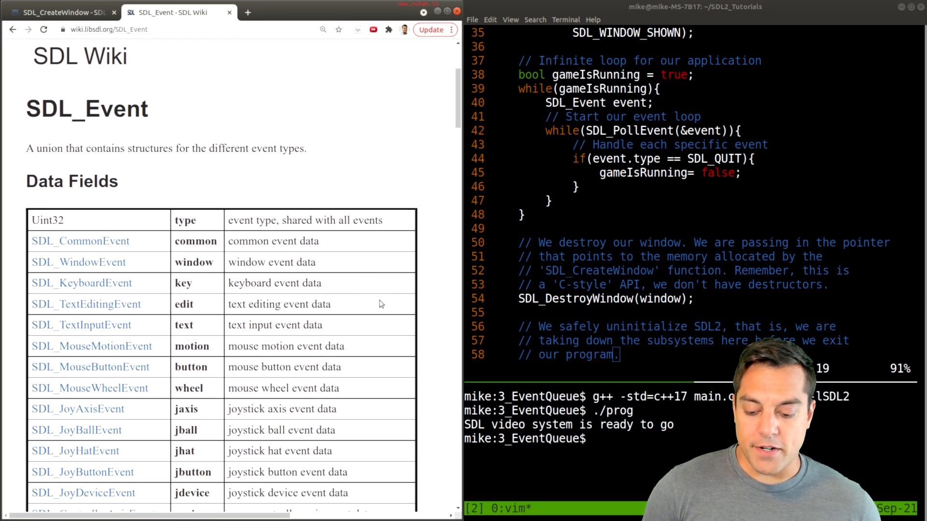
{"action": "scroll", "scroll_direction": "down", "scroll_amount": 3}
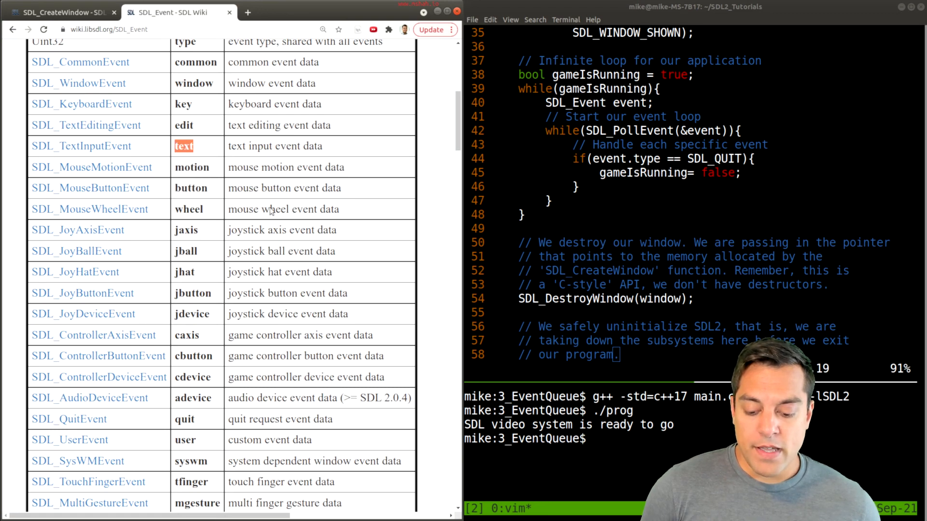
Step: Scroll past the data fields to the reading and pushing events examples
{"action": "scroll", "scroll_direction": "down", "scroll_amount": 3}
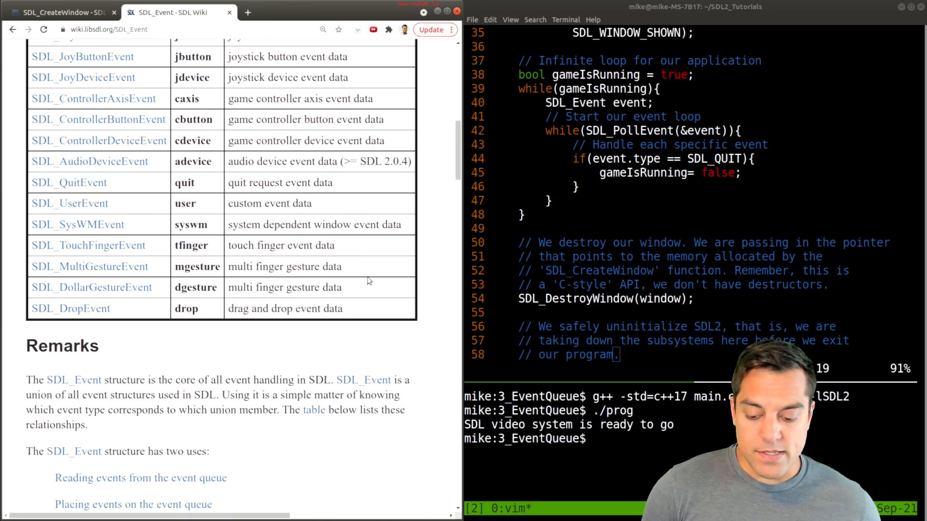
{"action": "scroll", "scroll_direction": "down", "scroll_amount": 3}
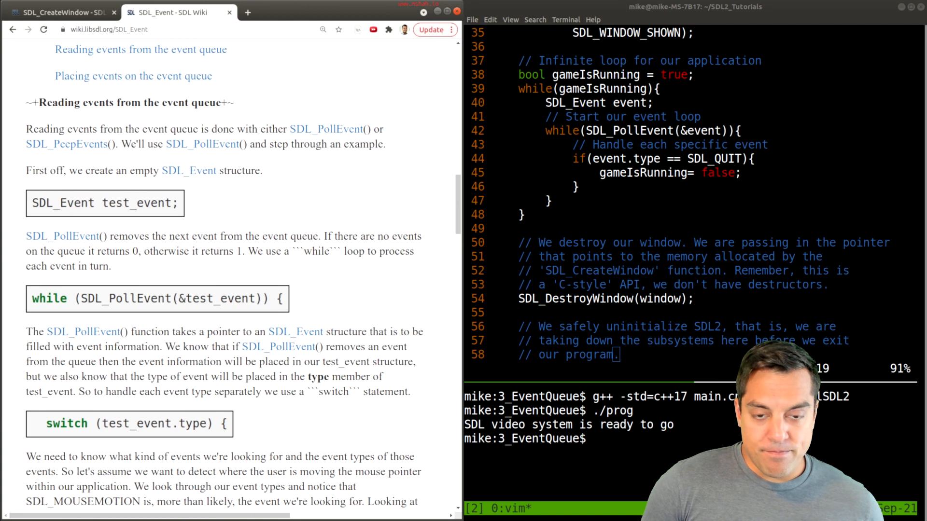
{"action": "mouse_move", "coordinate": [342, 166]}
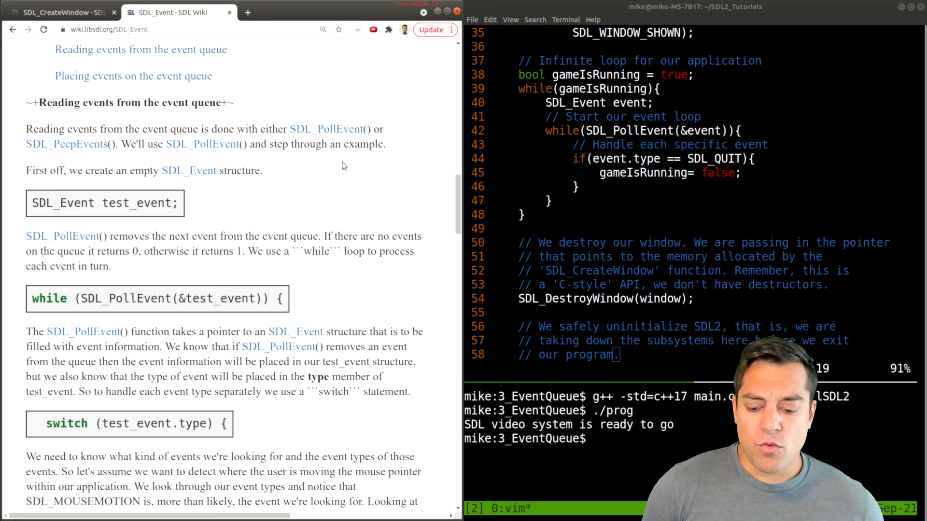
{"action": "scroll", "scroll_direction": "down", "scroll_amount": 3}
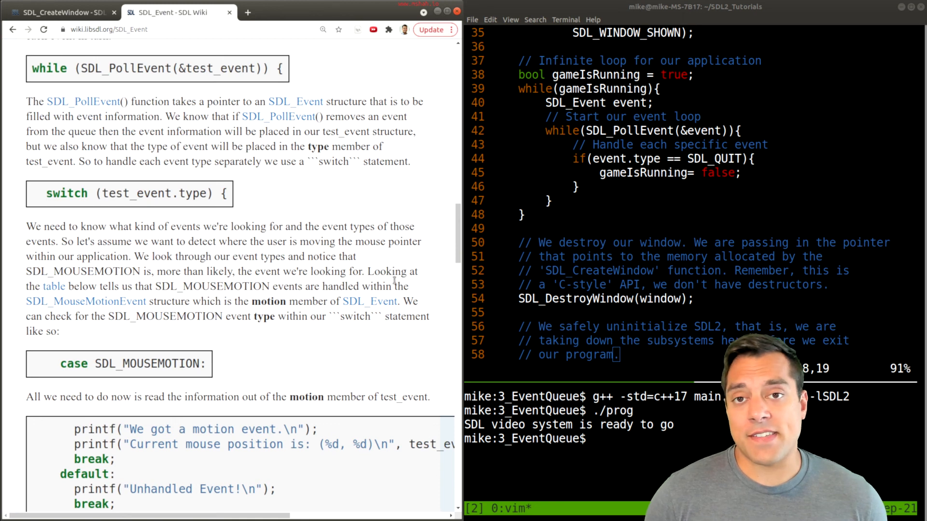
{"action": "scroll", "scroll_direction": "down", "scroll_amount": 3}
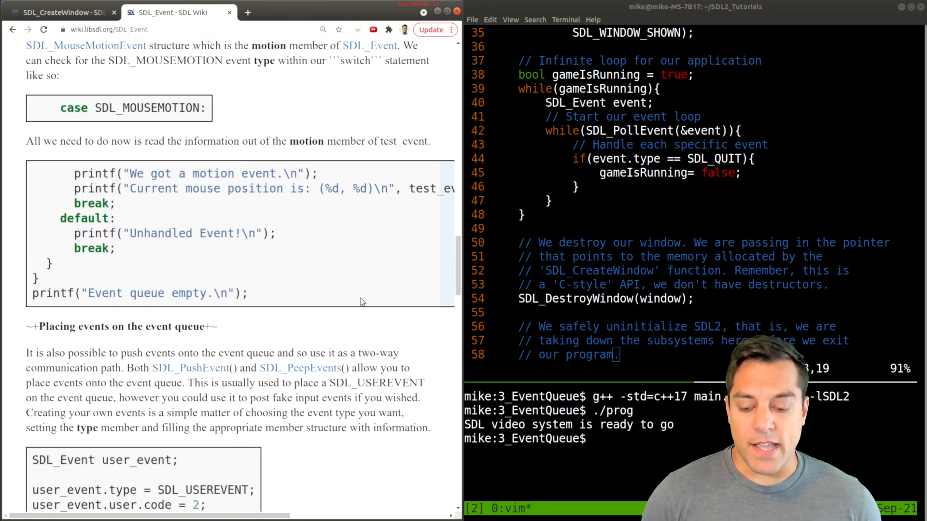
{"action": "scroll", "scroll_direction": "down", "scroll_amount": 3}
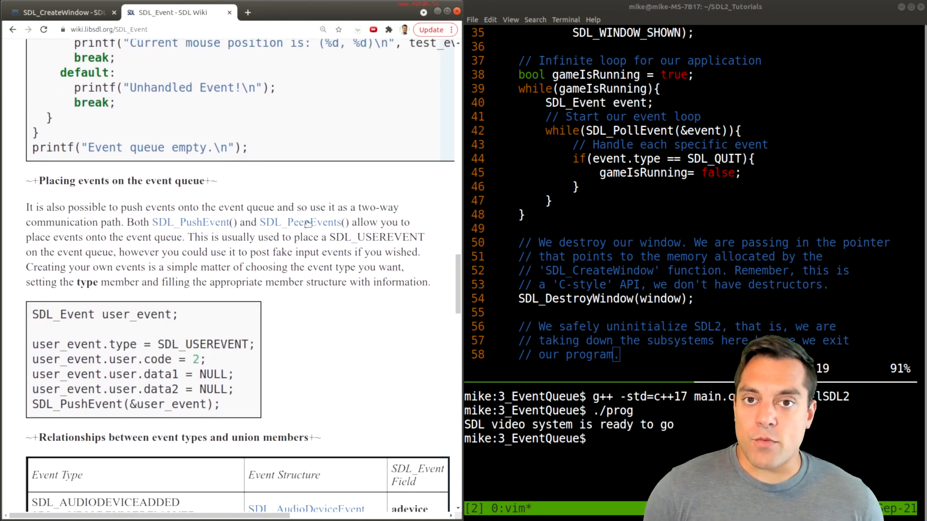